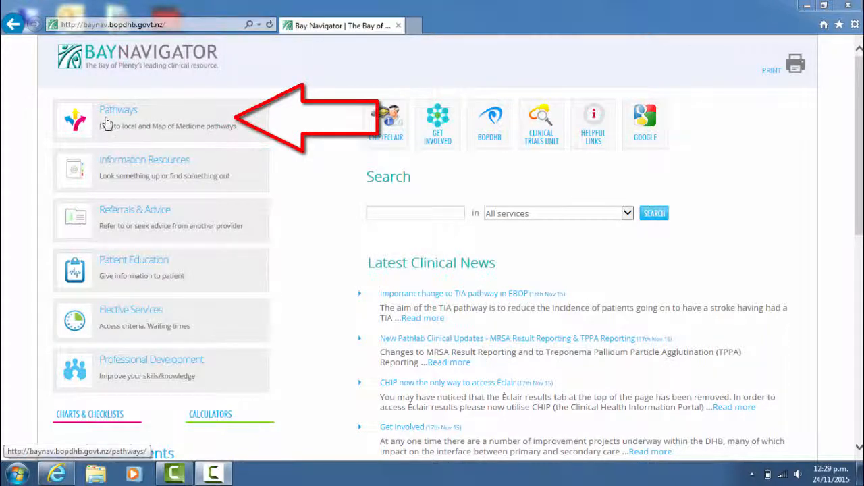
- Go to the Pathways page listing clinical pathways grouped by service
click(119, 118)
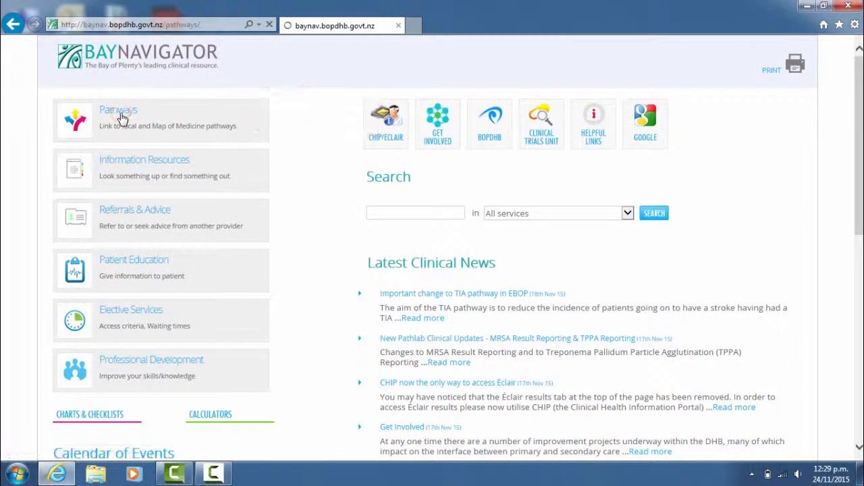
click(119, 110)
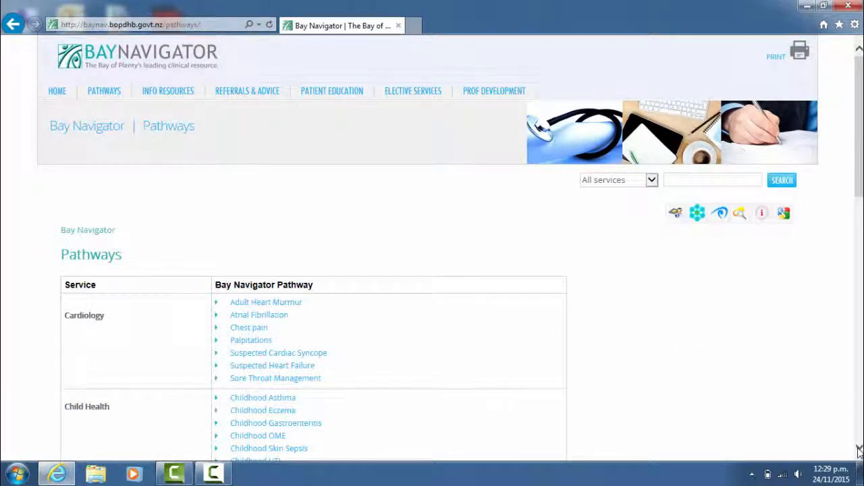
- Scroll through the full pathways list down to the Map of Medicine disclaimer and footer
scroll(down, 3)
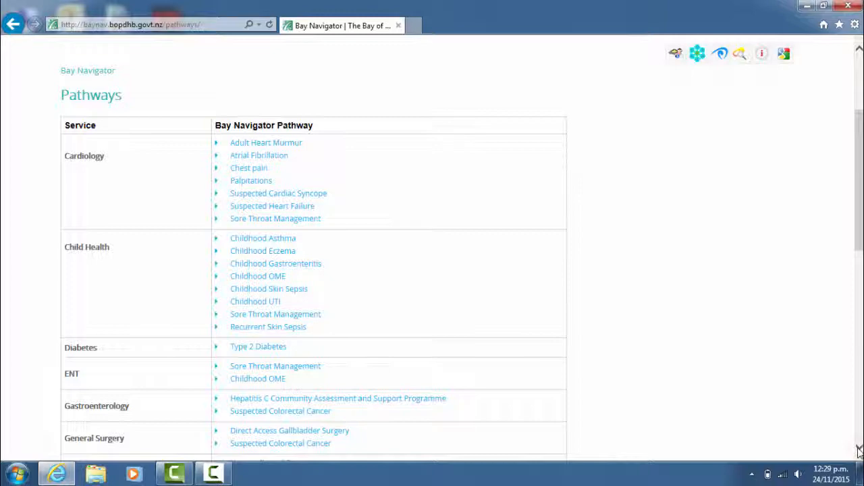
scroll(down, 3)
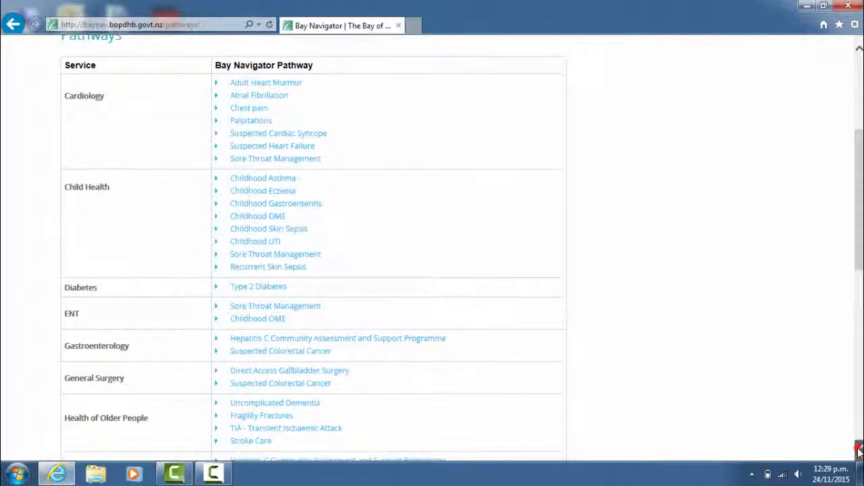
scroll(down, 3)
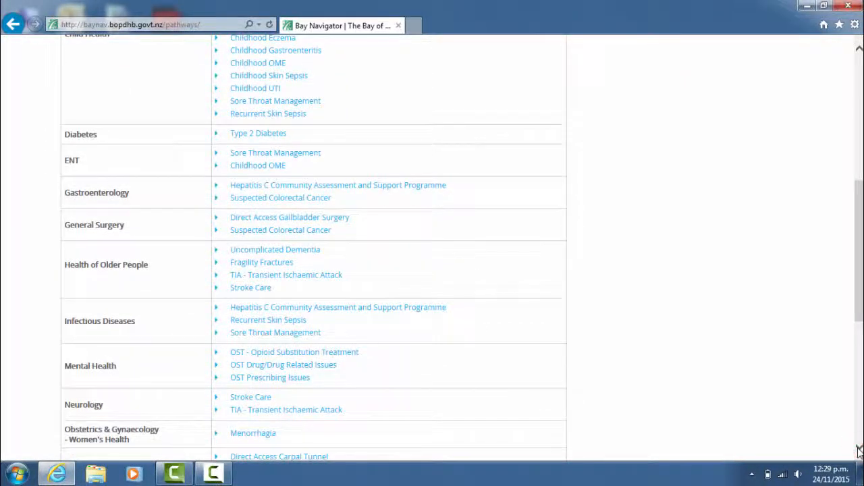
scroll(down, 3)
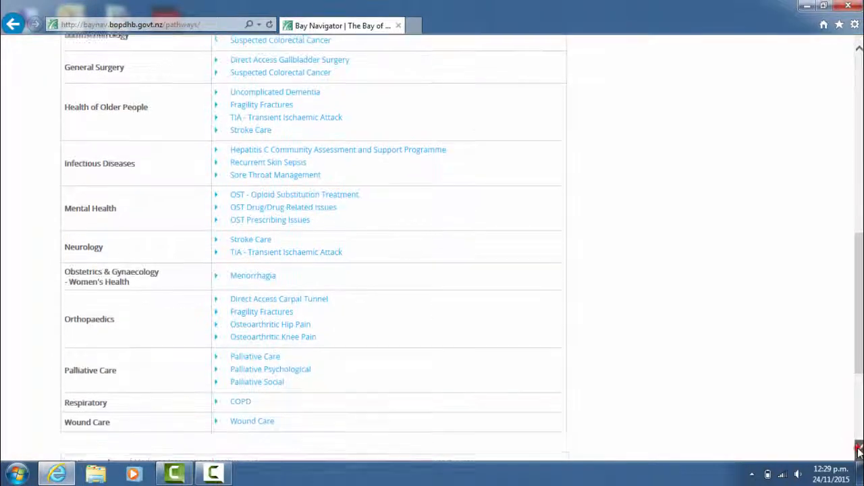
scroll(down, 3)
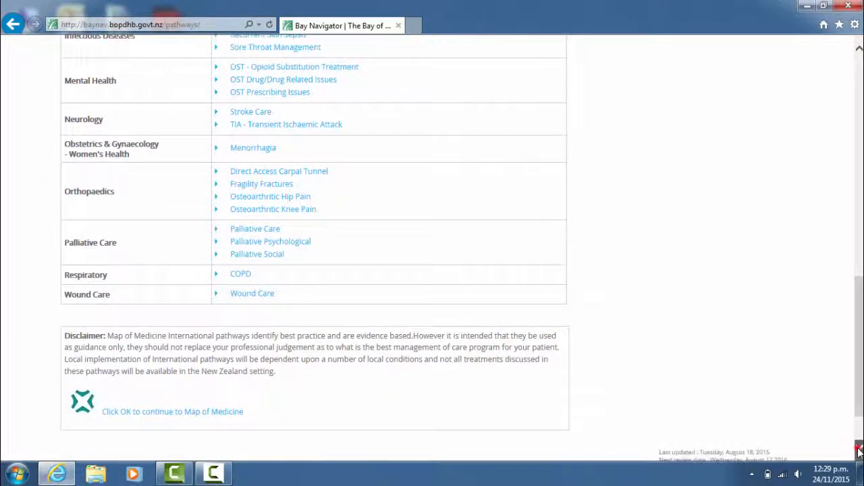
scroll(down, 3)
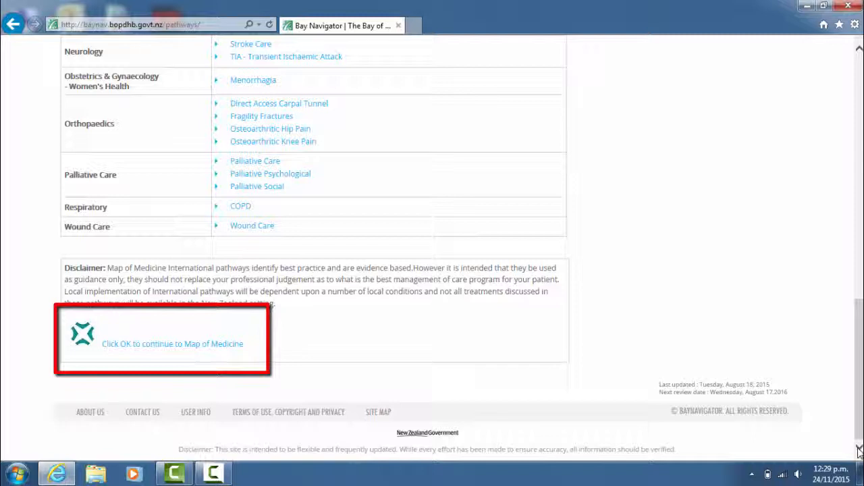
mouse_move(97, 335)
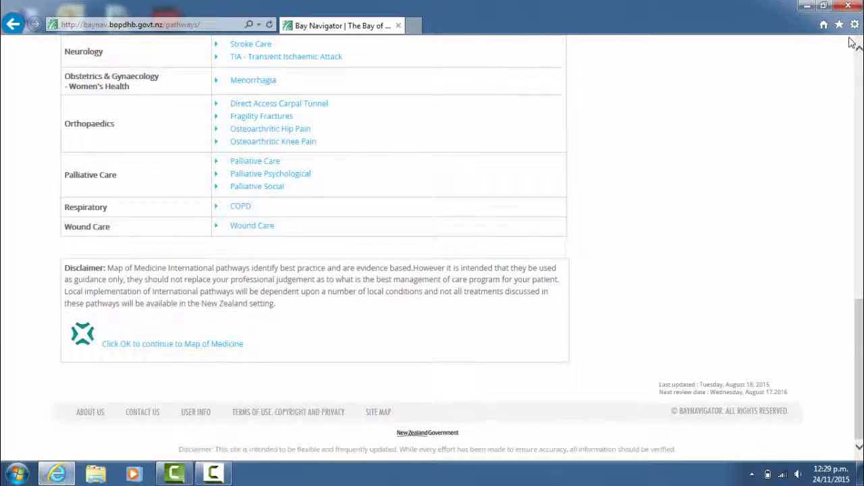
- Return to the Cardiology section and open the Palpitations pathway page
scroll(up, 3)
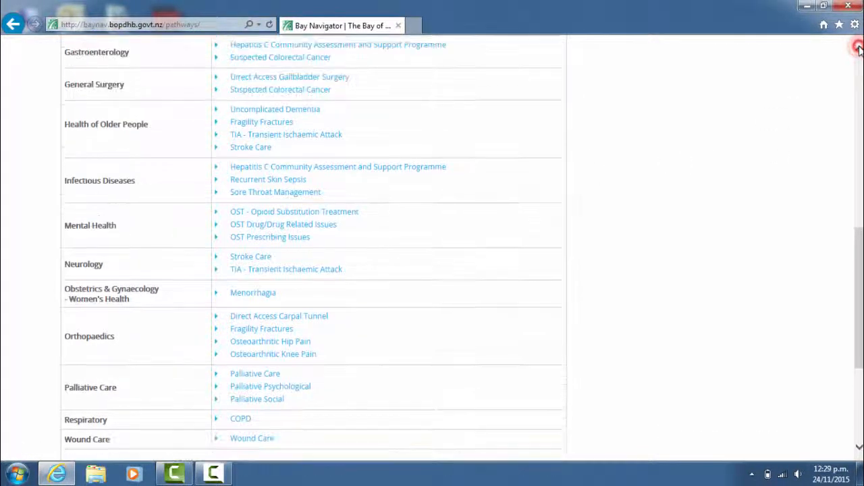
scroll(up, 3)
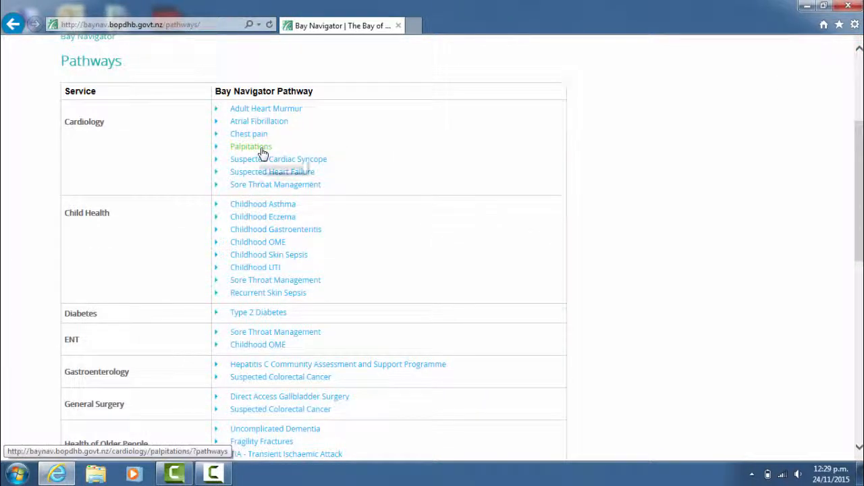
click(251, 145)
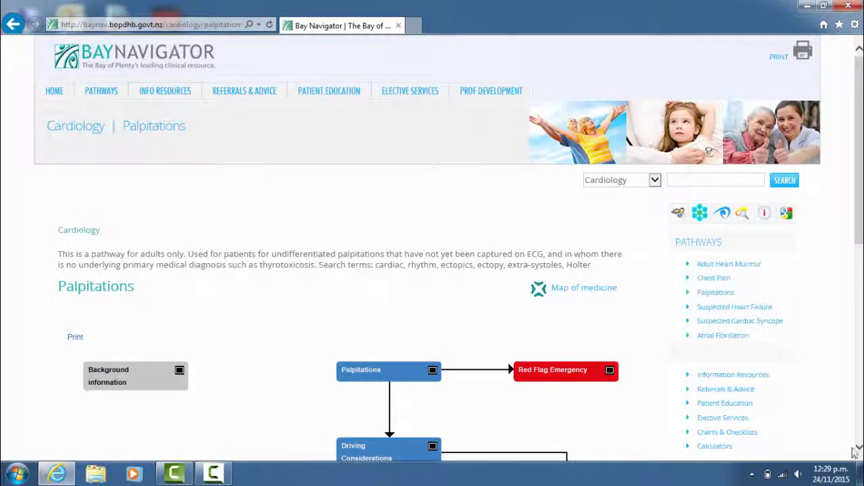
- Scroll the Palpitations page so the flowchart from Red Flag Emergency to action steps is visible
scroll(down, 3)
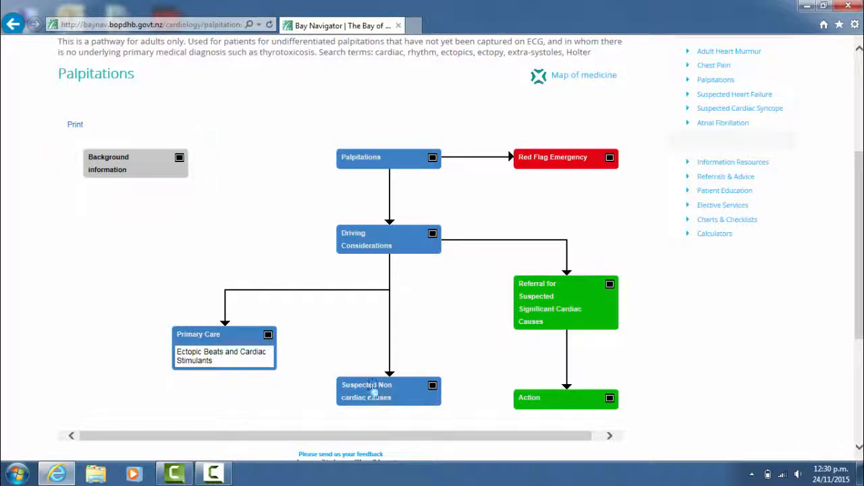
mouse_move(471, 222)
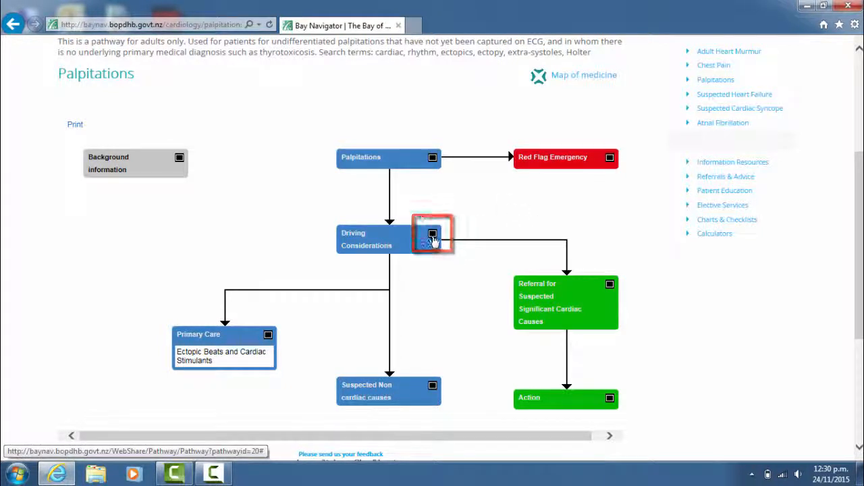
- Open the Driving Considerations detail and follow its NZTA regulations reference in a new tab
click(432, 234)
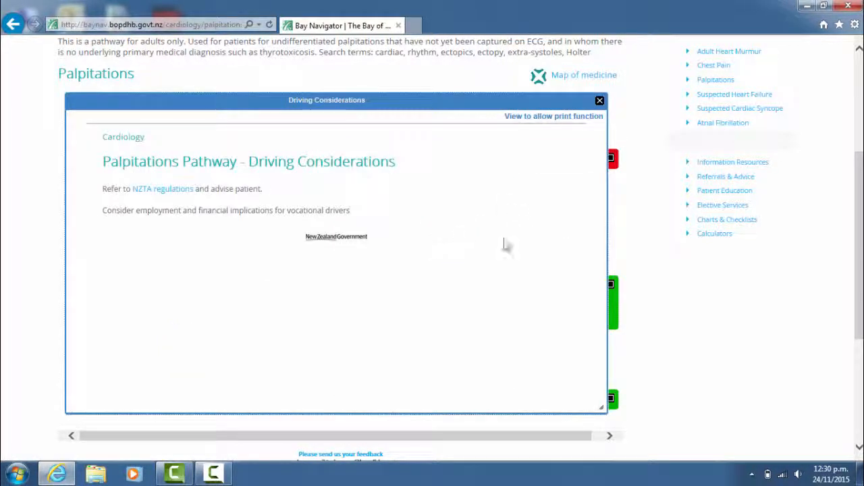
mouse_move(432, 297)
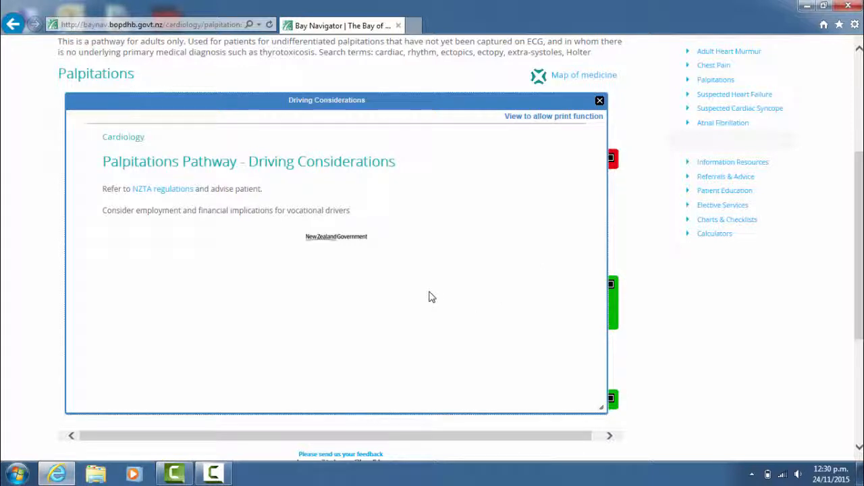
mouse_move(181, 221)
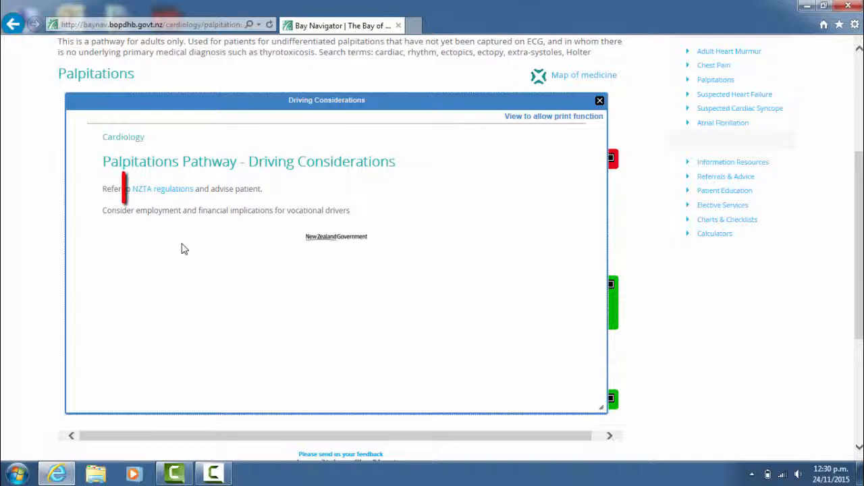
mouse_move(162, 189)
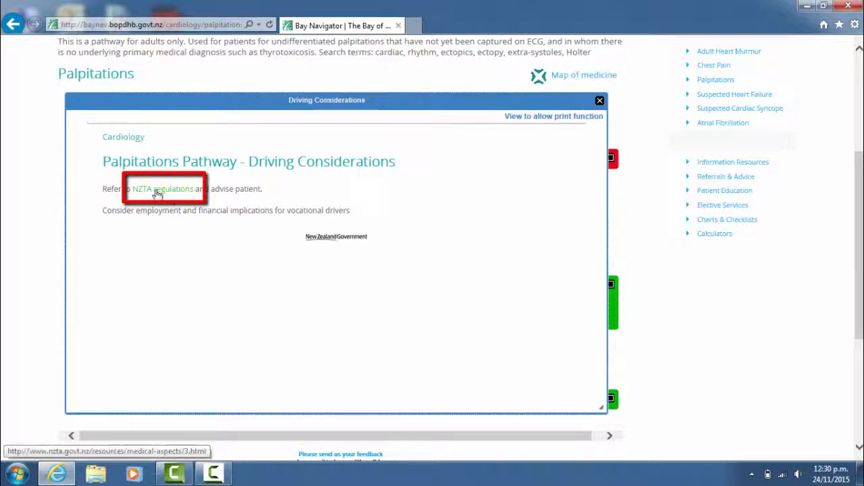
mouse_move(173, 195)
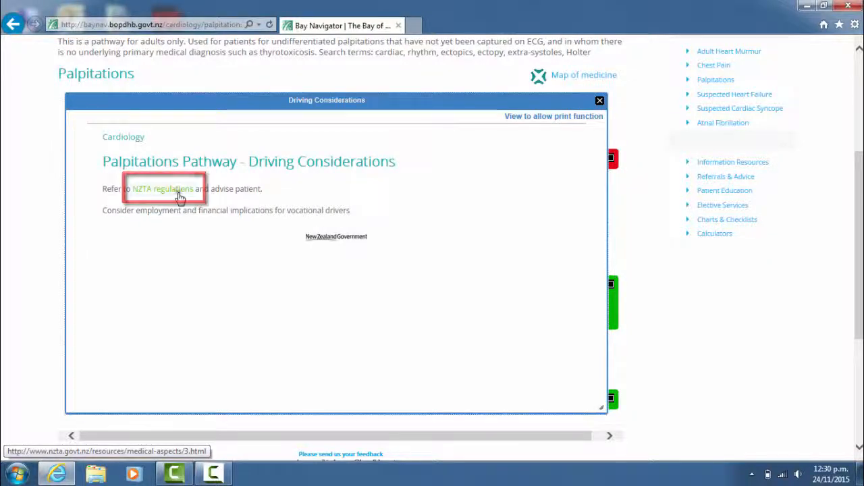
click(162, 189)
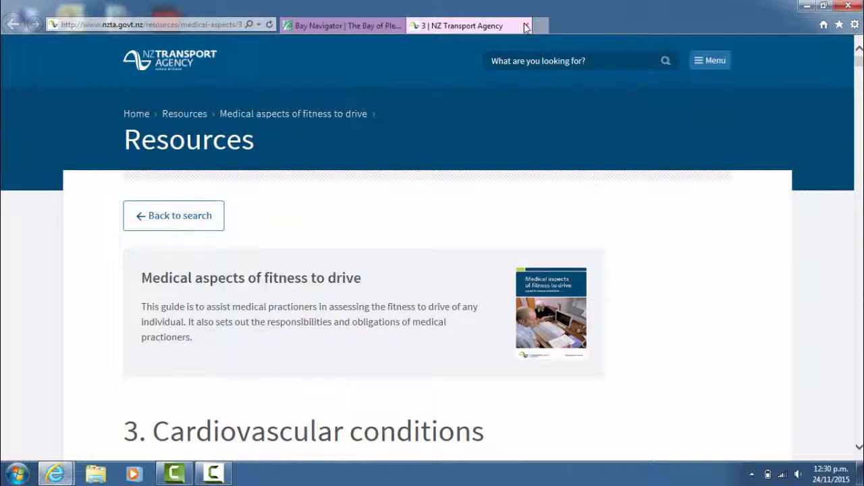
mouse_move(526, 26)
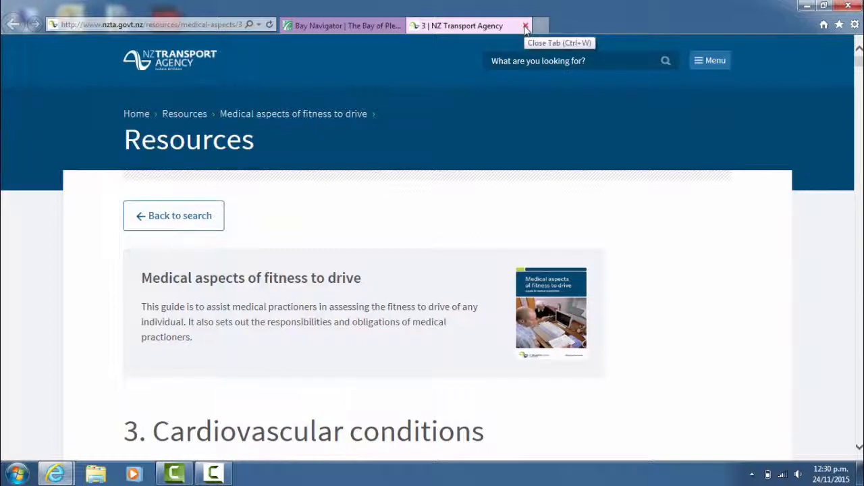
- Close the NZ Transport Agency tab, returning to the Driving Considerations detail
click(525, 24)
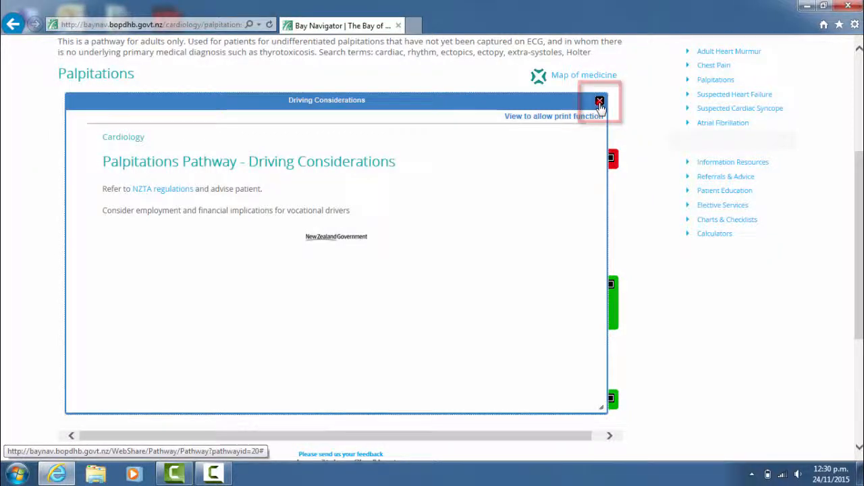
- Dismiss the Driving Considerations detail so the Palpitations flowchart shows in full again
click(599, 100)
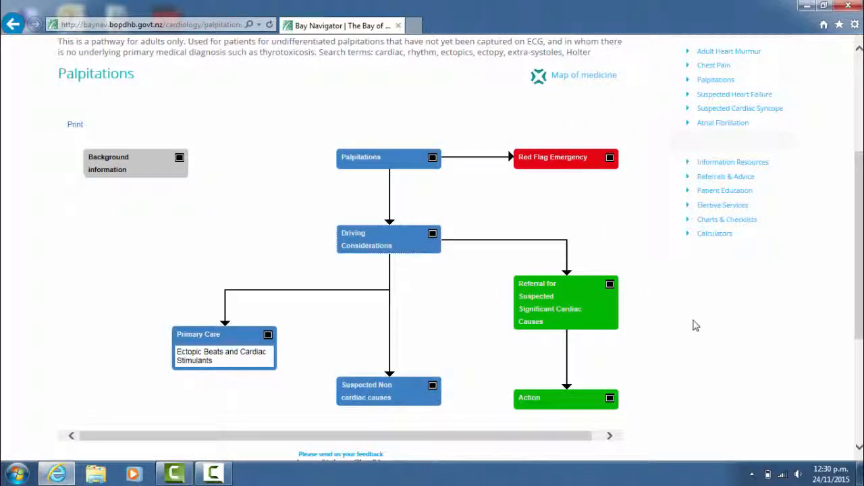
mouse_move(618, 176)
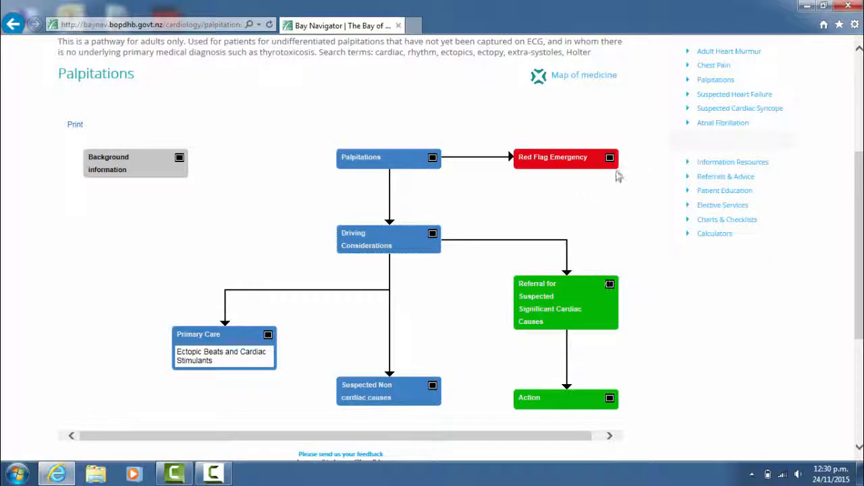
mouse_move(715, 78)
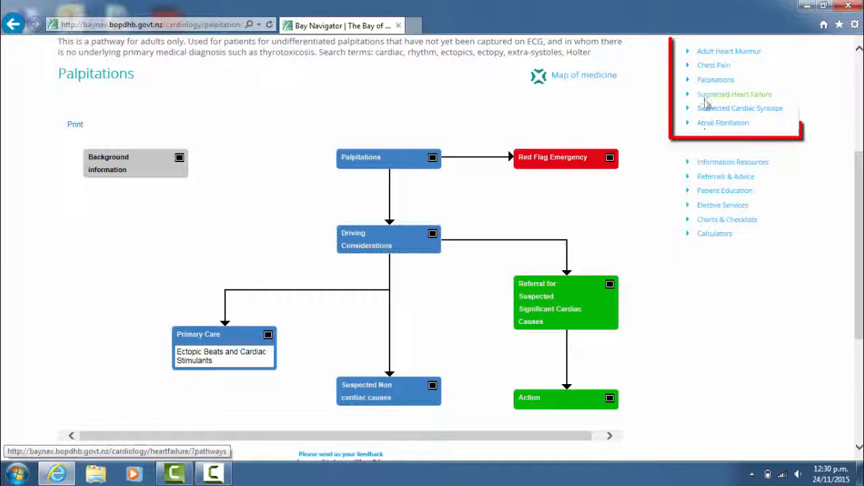
mouse_move(732, 162)
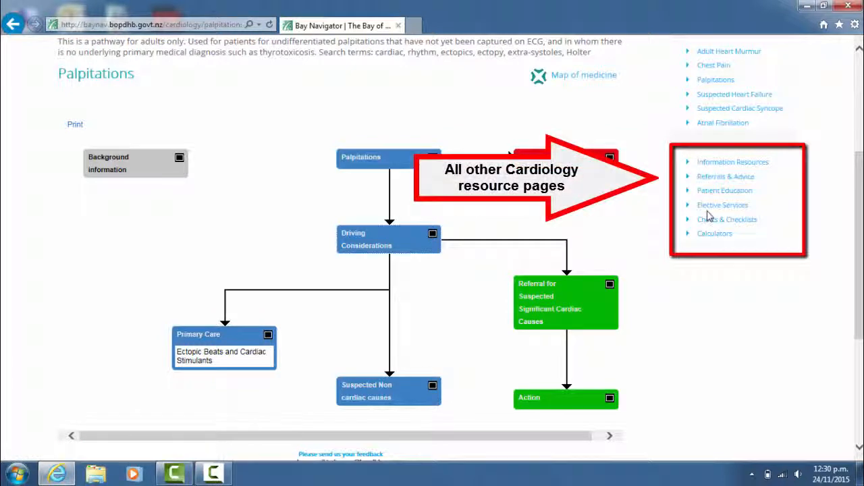
mouse_move(707, 232)
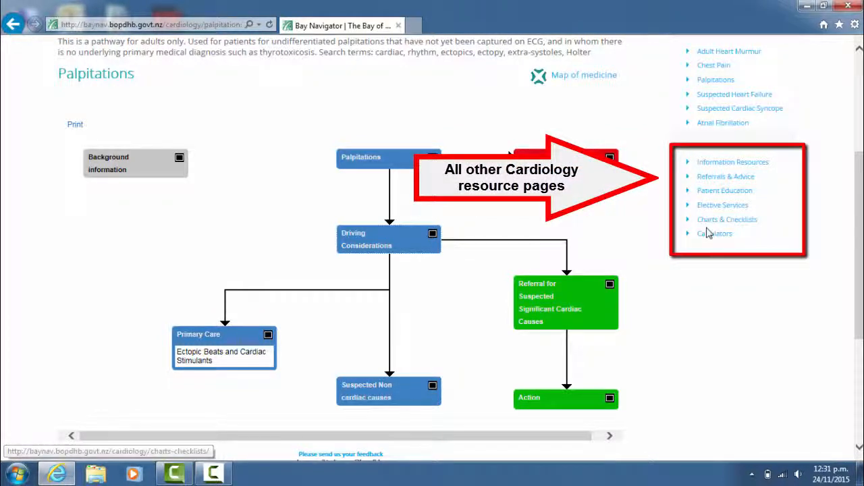